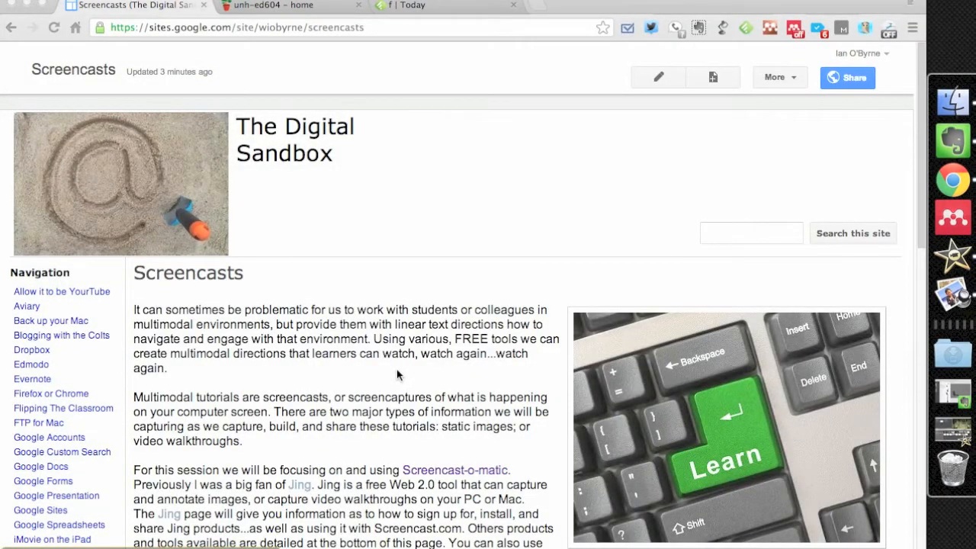
mouse_move(478, 219)
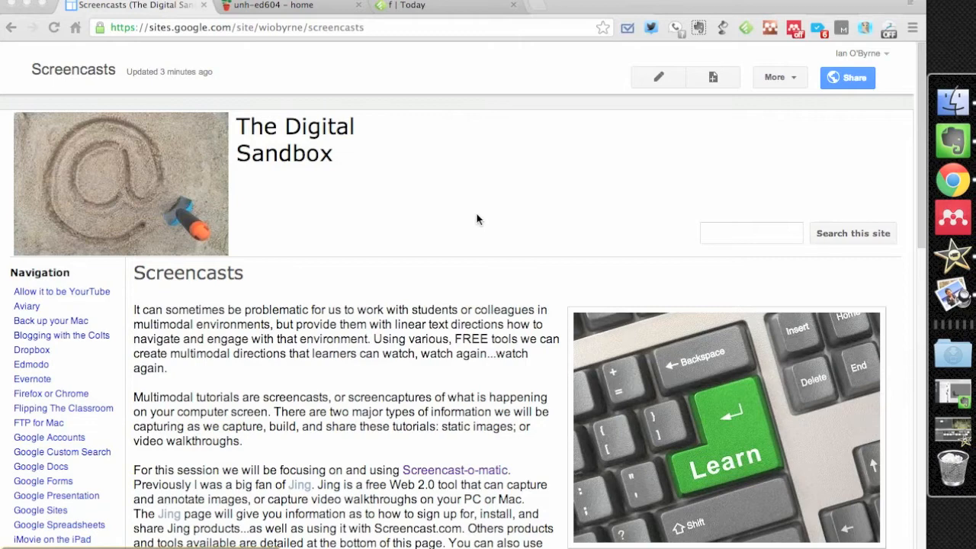
Open a new blank Chrome tab beside the Google Sites Screencasts page.
left_click(545, 6)
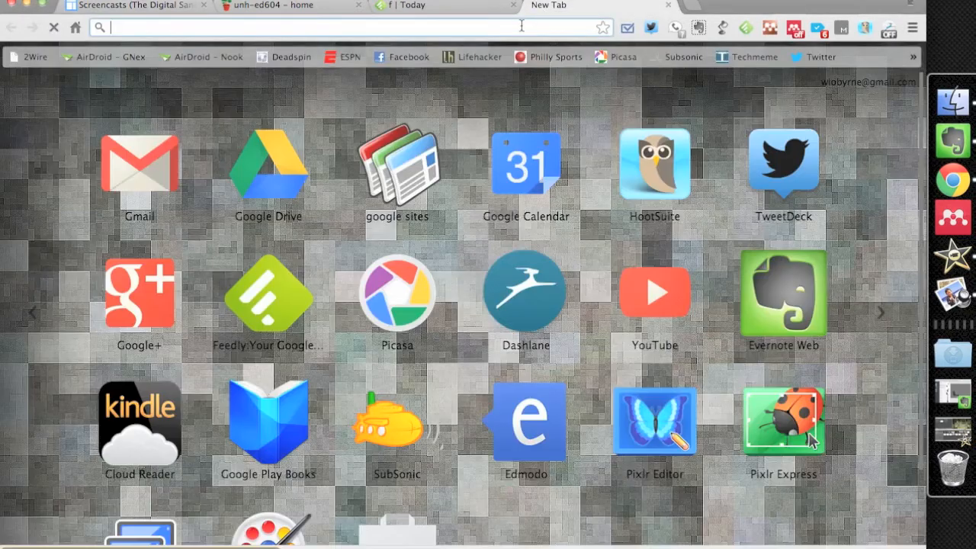
type("www.screencast-o-matic.com")
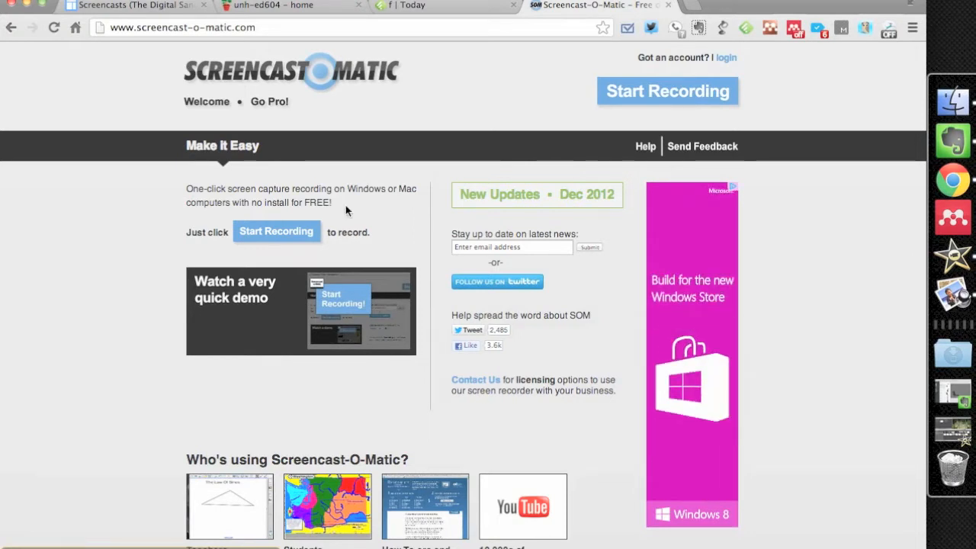
left_click(269, 102)
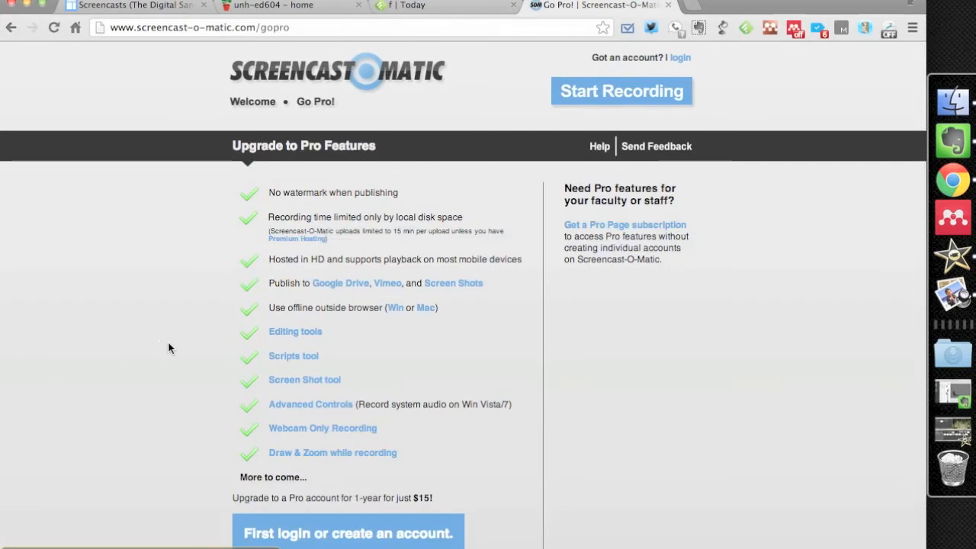
mouse_move(150, 347)
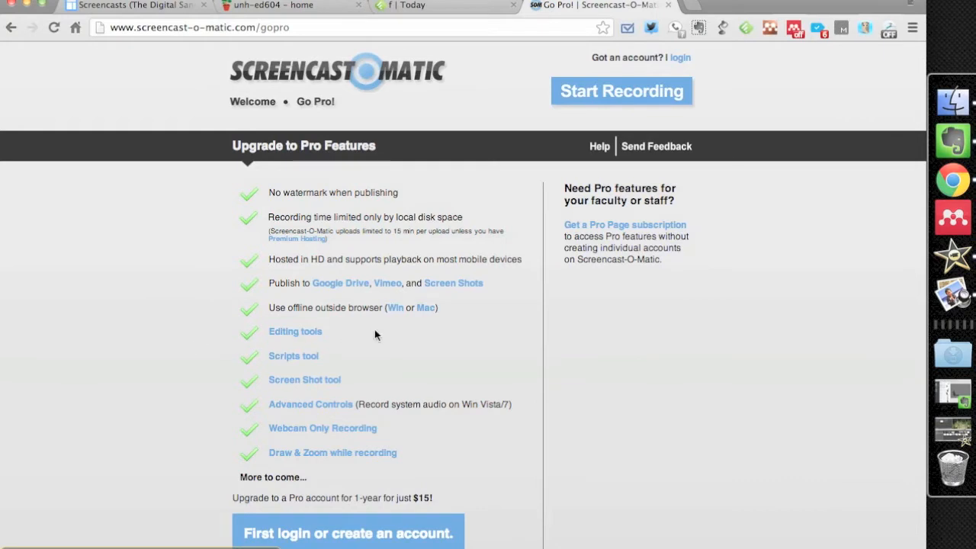
mouse_move(359, 320)
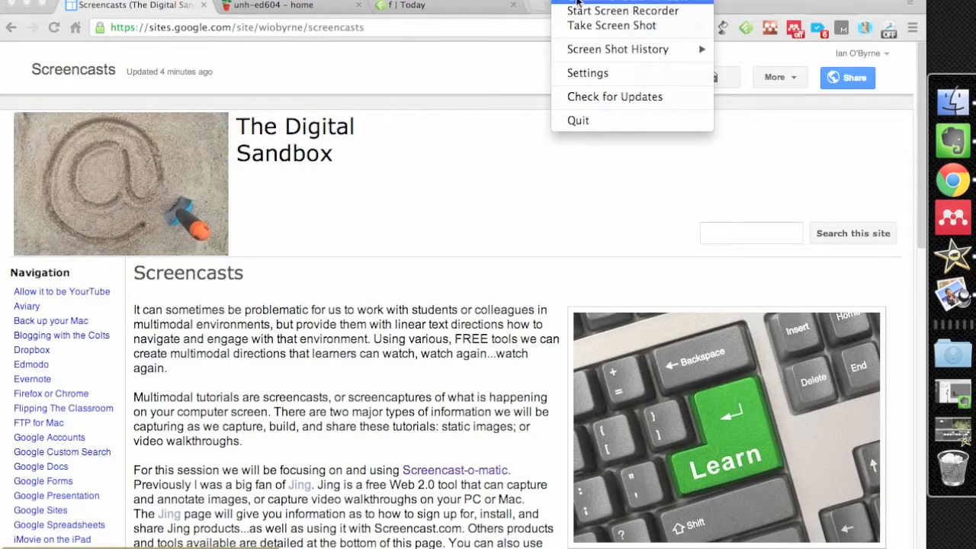
Launch the screen recorder over the Screencasts page with the webcam overlay left off.
left_click(584, 15)
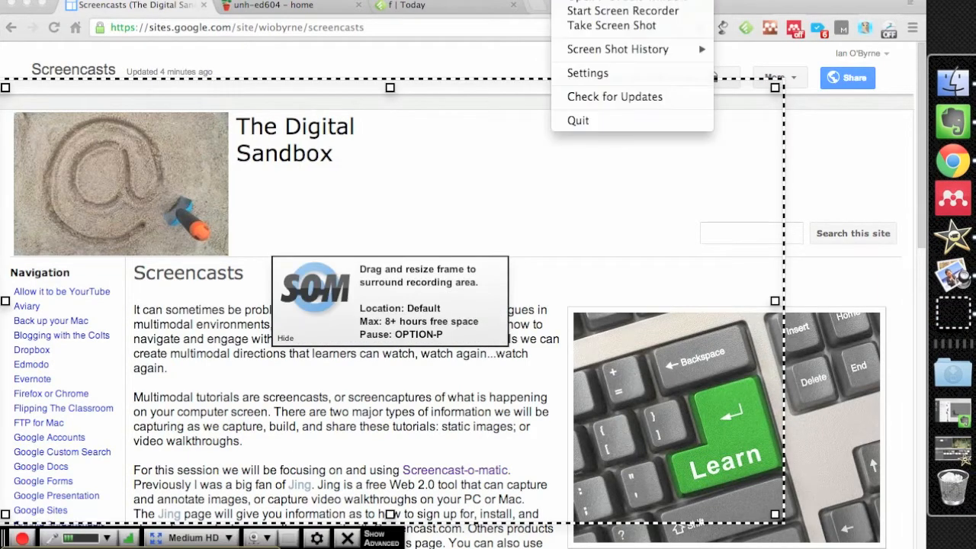
left_click(388, 92)
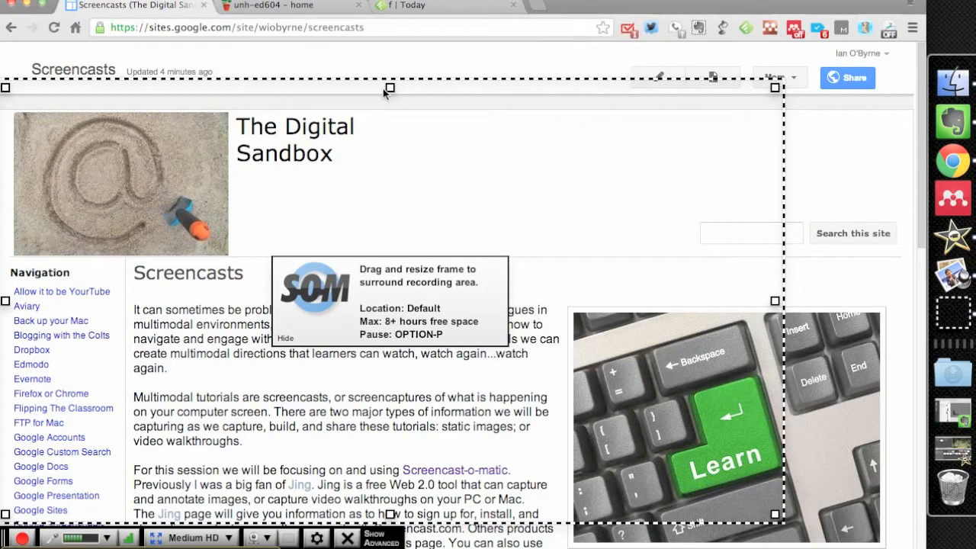
mouse_move(403, 88)
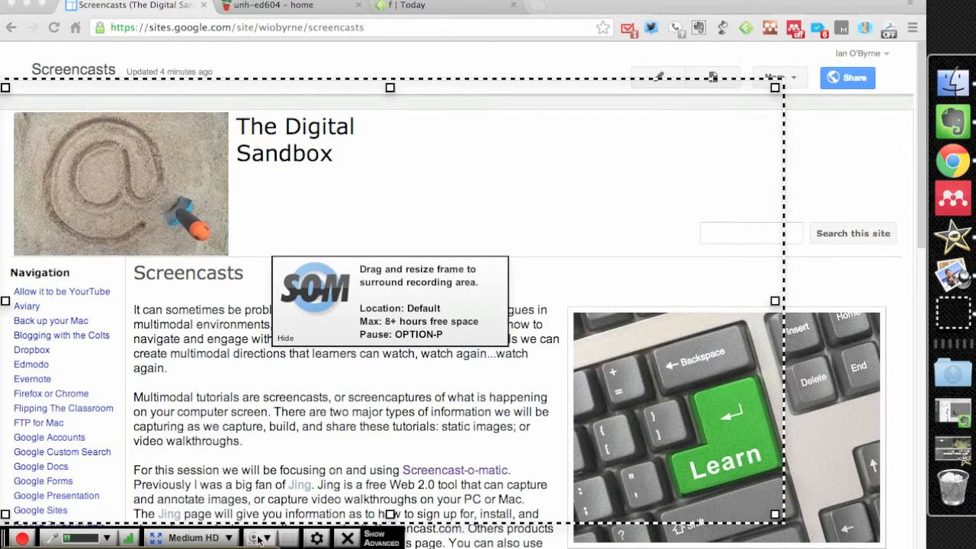
left_click(263, 538)
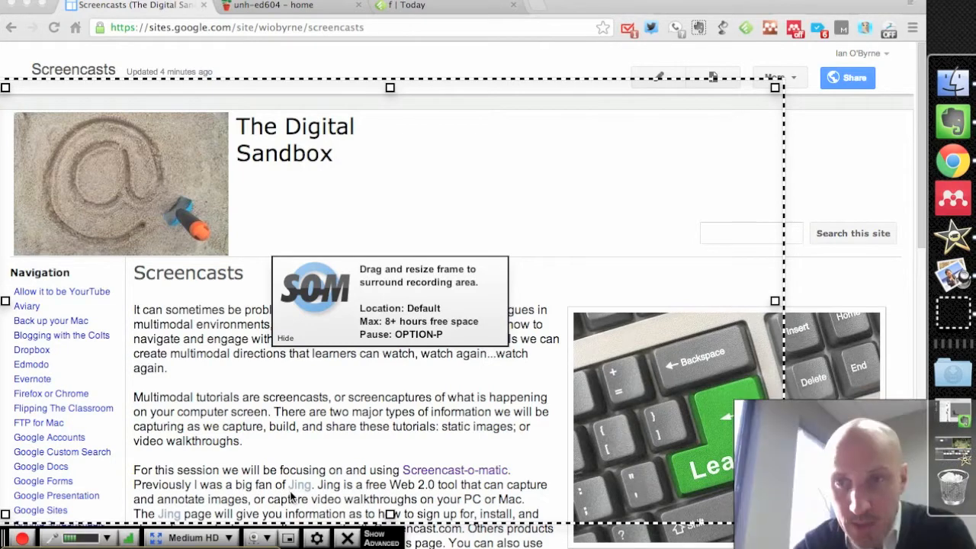
left_click(254, 537)
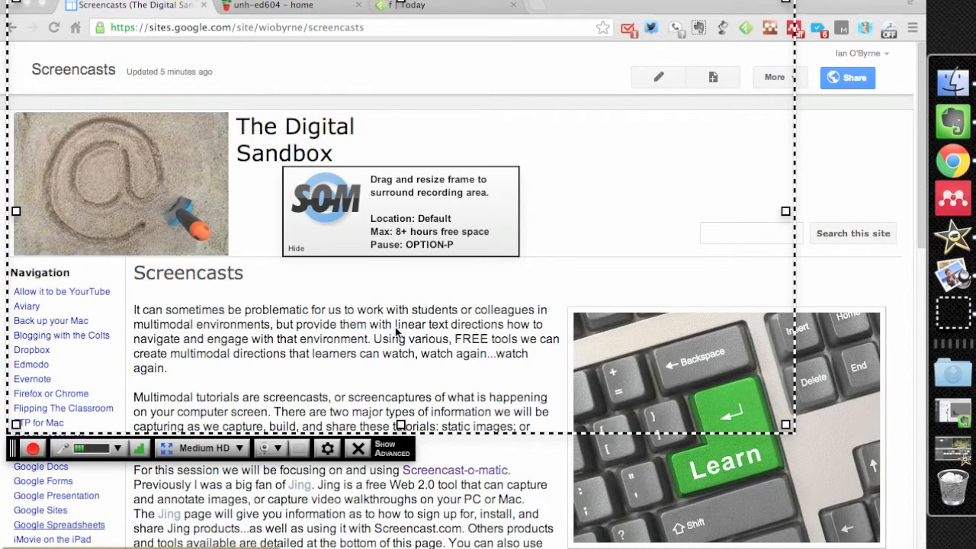
Record roughly 19 seconds of the framed page and finish with Done.
left_click(31, 450)
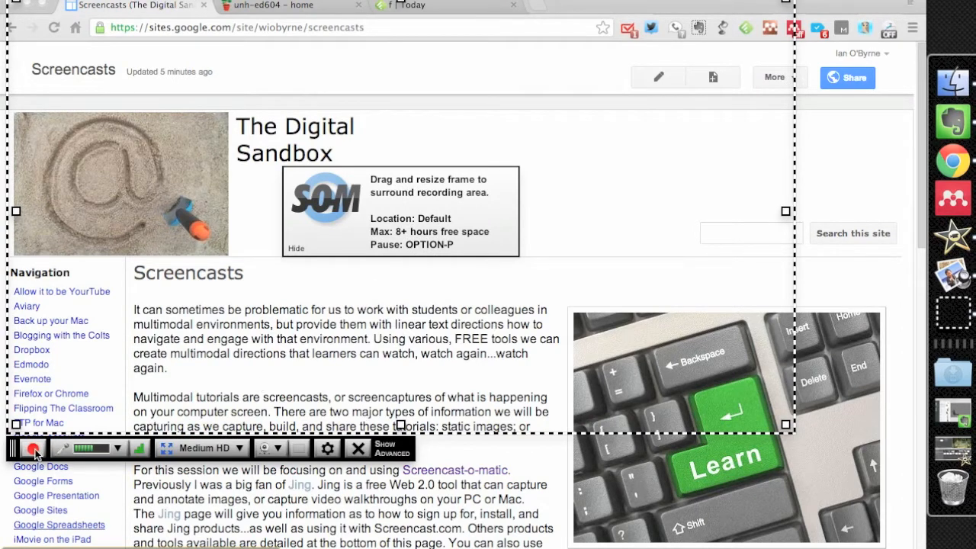
left_click(32, 448)
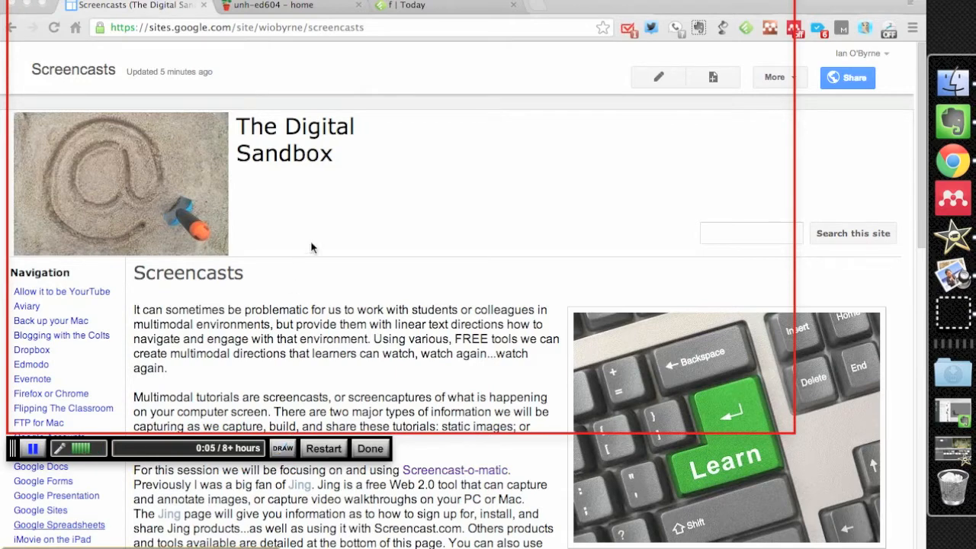
mouse_move(275, 207)
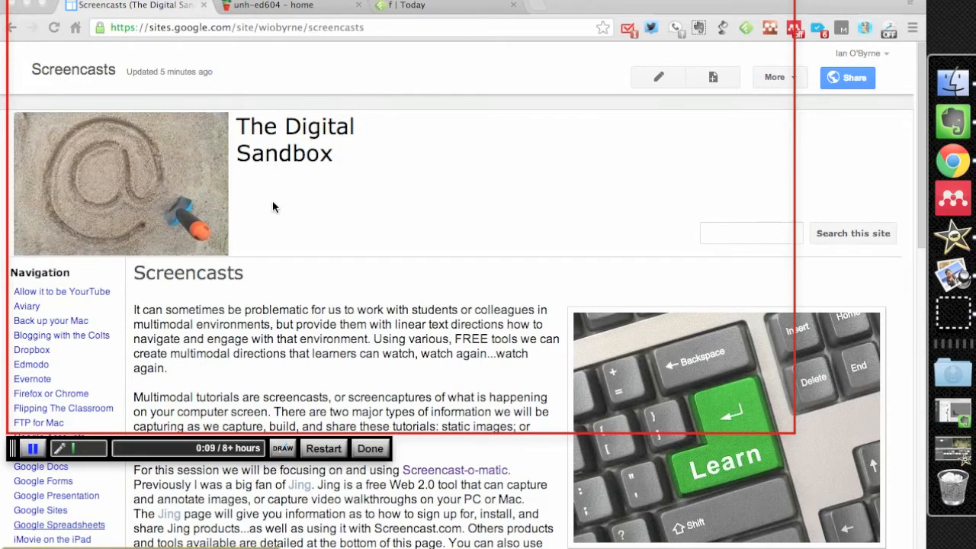
mouse_move(519, 224)
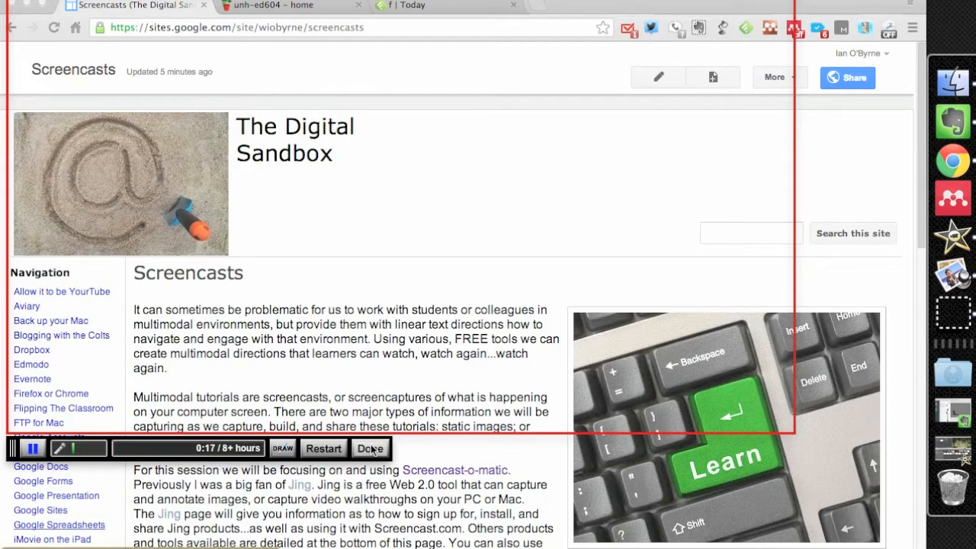
left_click(369, 449)
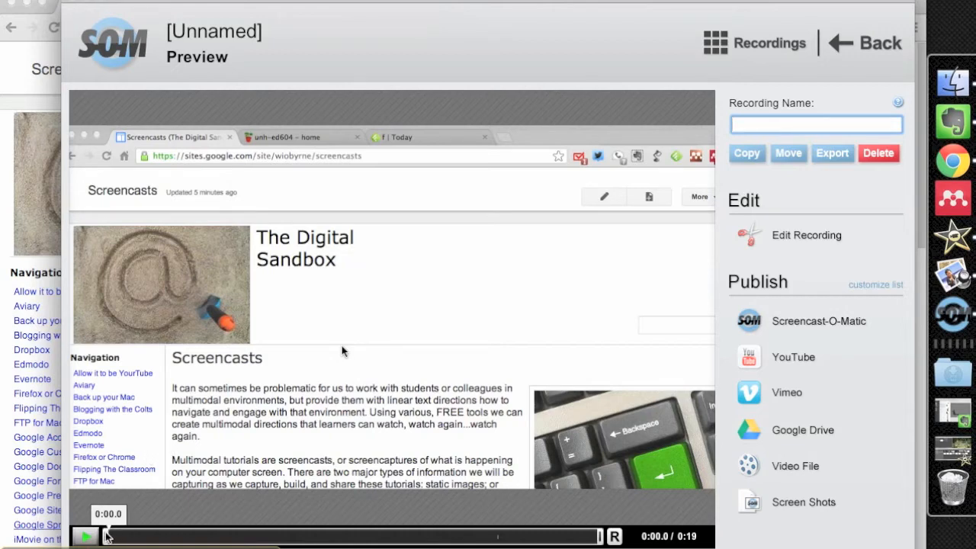
Play the 19-second recording, scrub the timeline, and enter editing mode.
left_click(83, 536)
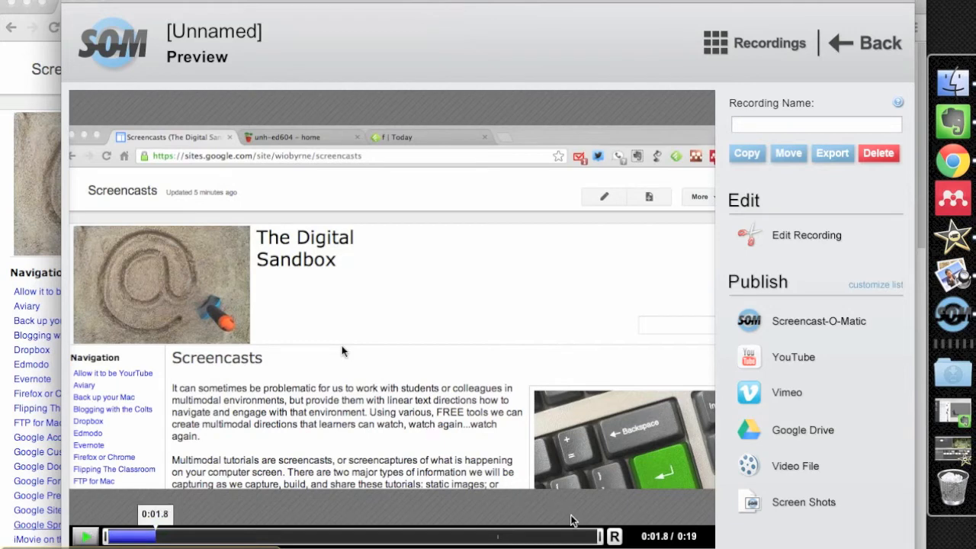
left_click_drag(138, 536, 532, 536)
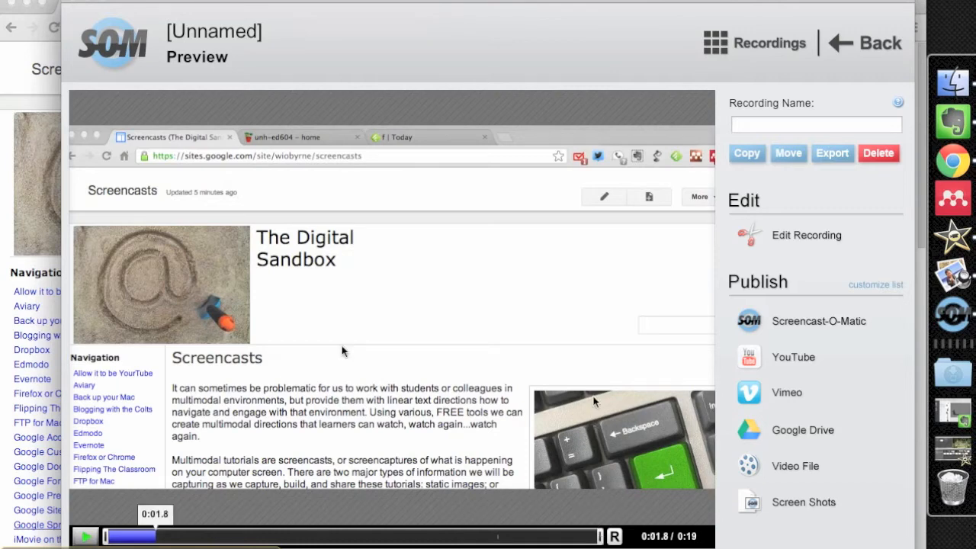
mouse_move(802, 186)
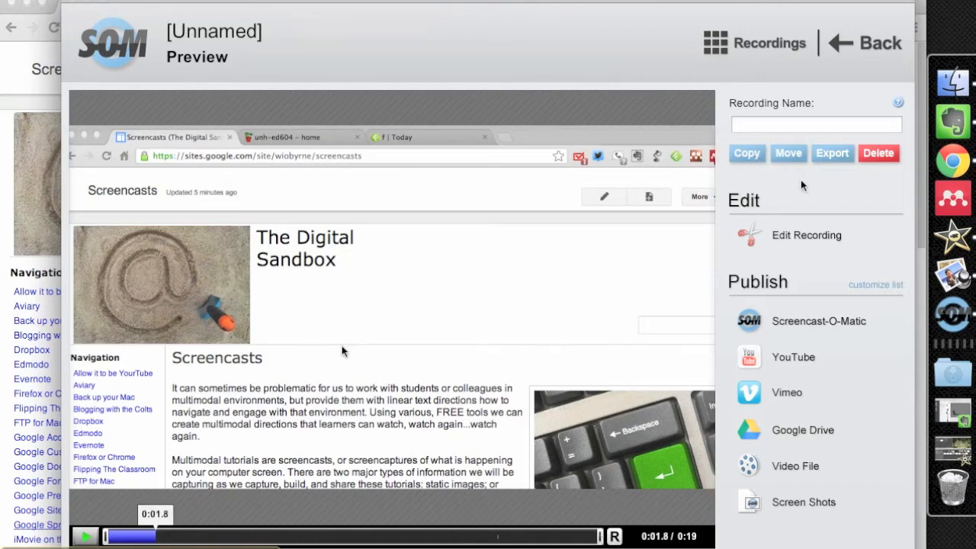
left_click(807, 235)
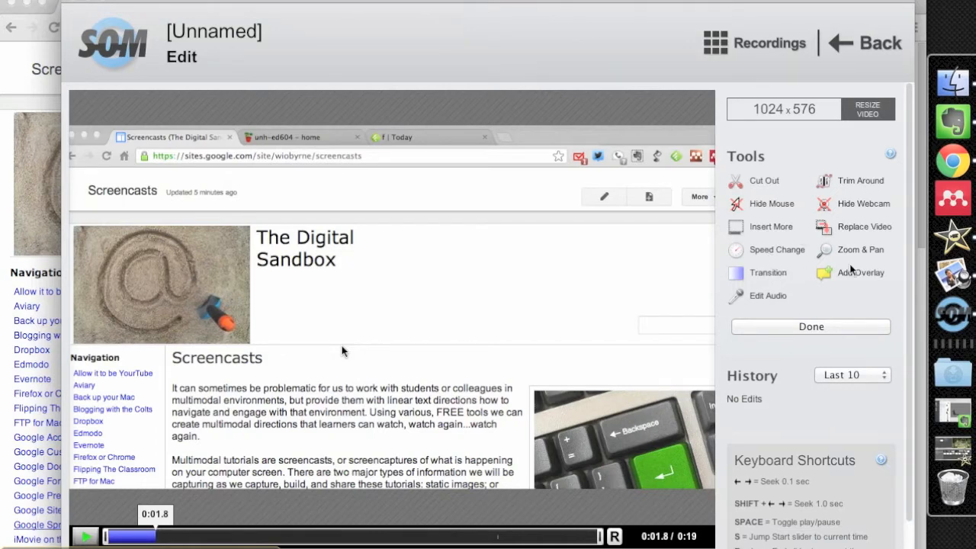
mouse_move(773, 289)
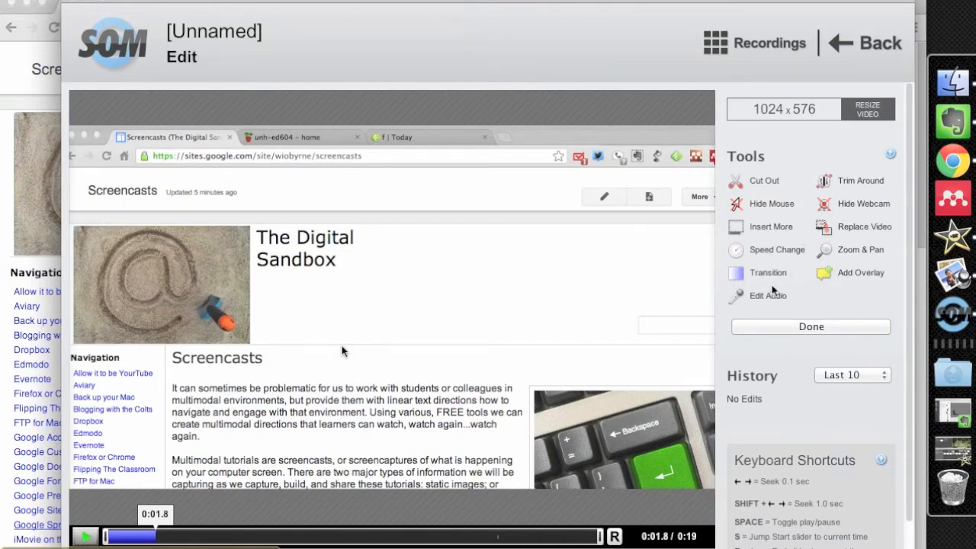
mouse_move(783, 316)
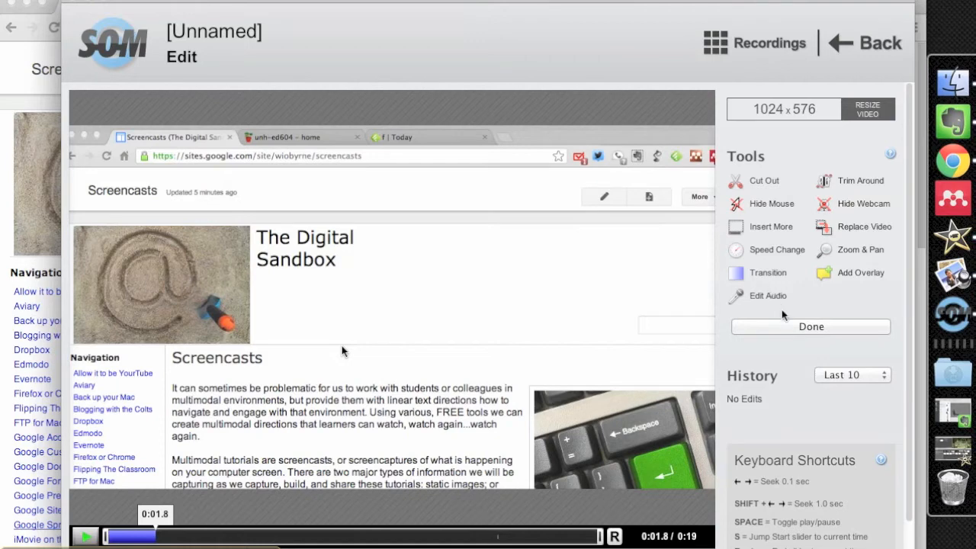
Exit the editor unchanged, back to the preview's publishing options.
left_click(811, 327)
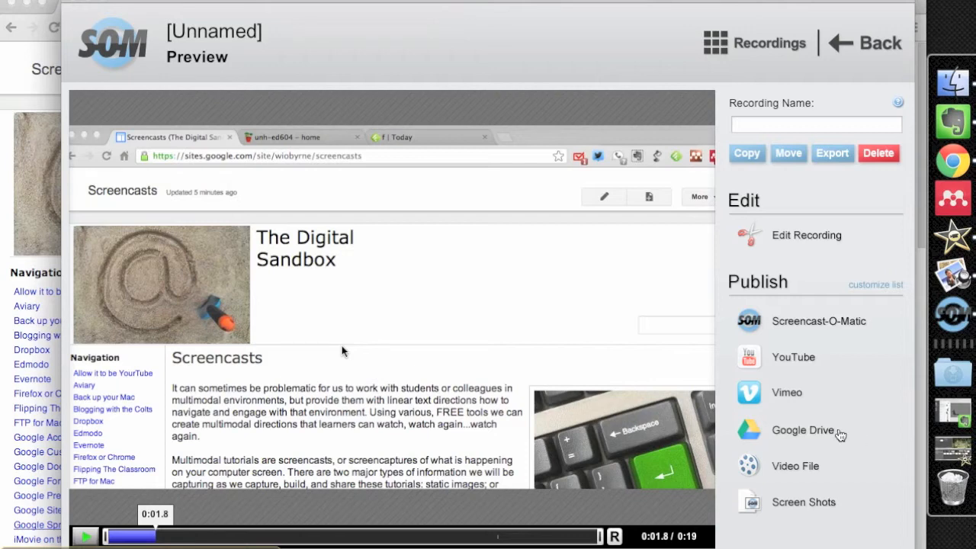
mouse_move(811, 363)
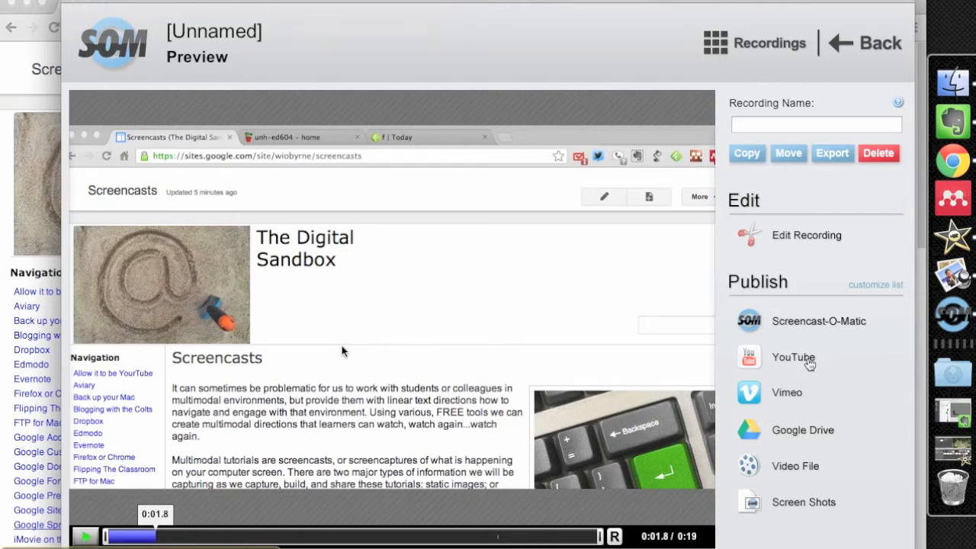
mouse_move(844, 327)
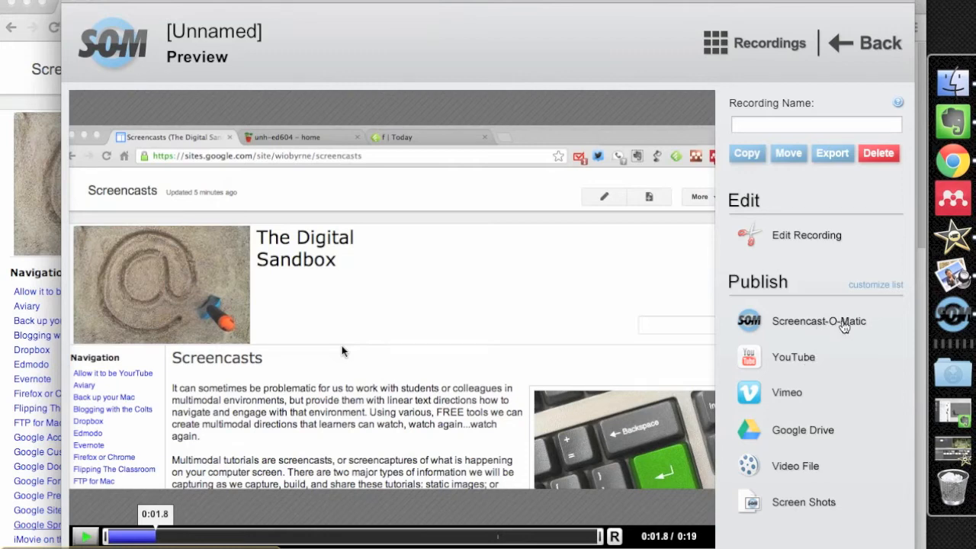
mouse_move(855, 414)
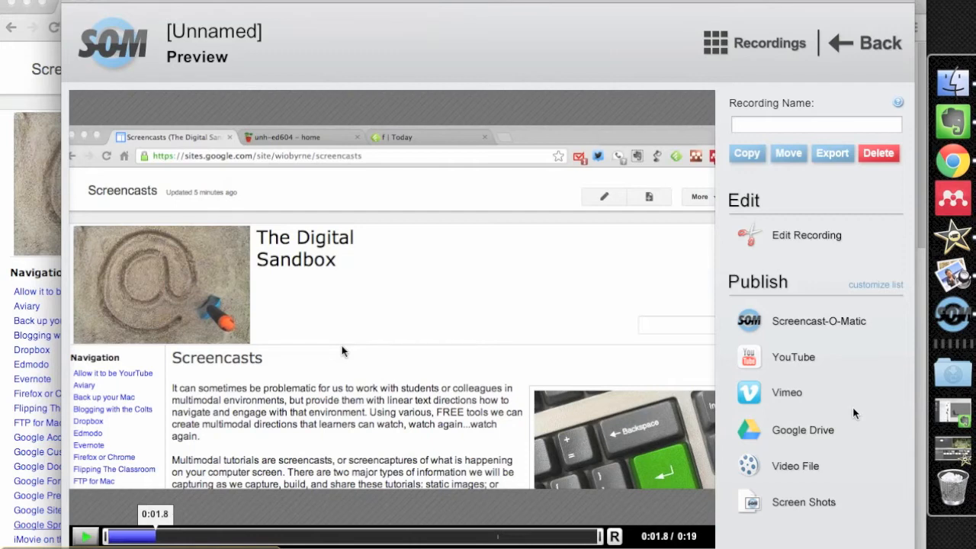
mouse_move(498, 345)
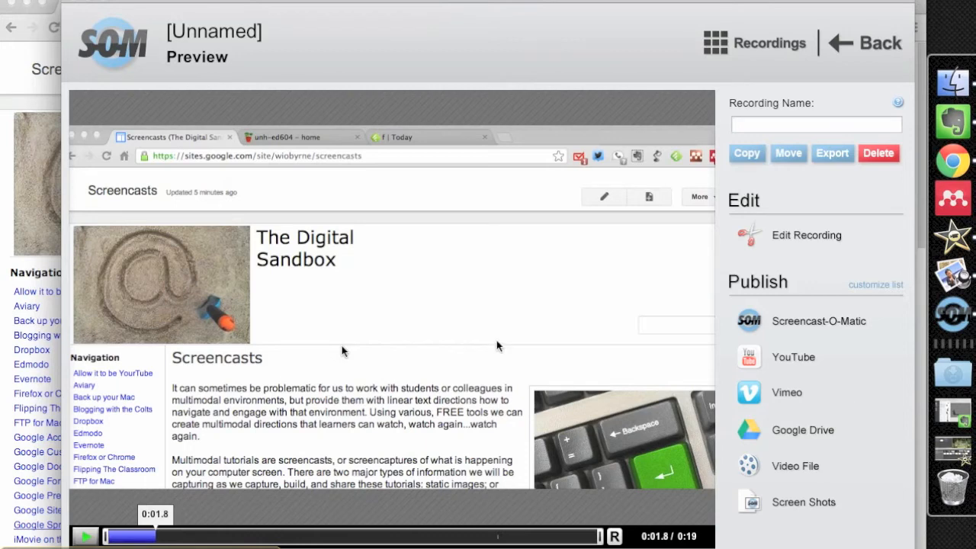
mouse_move(589, 222)
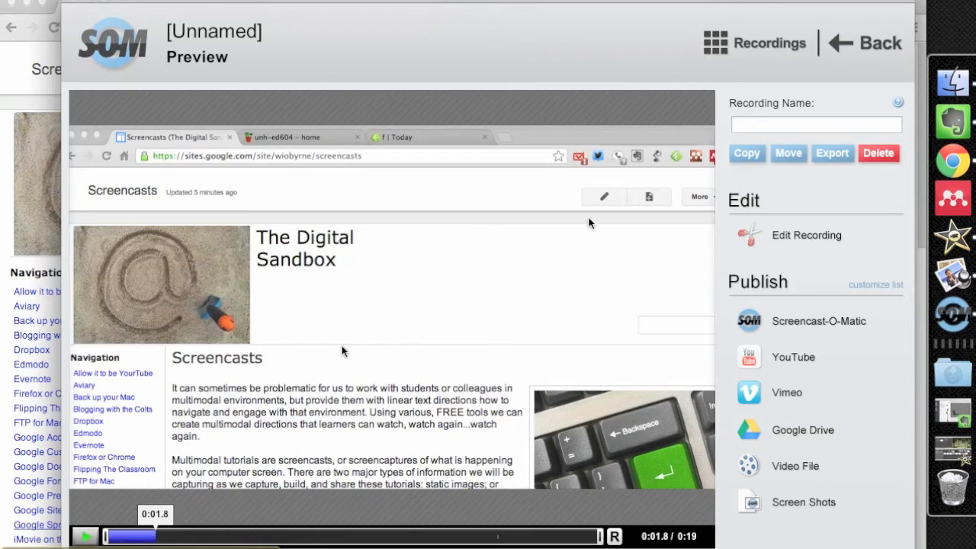
mouse_move(617, 150)
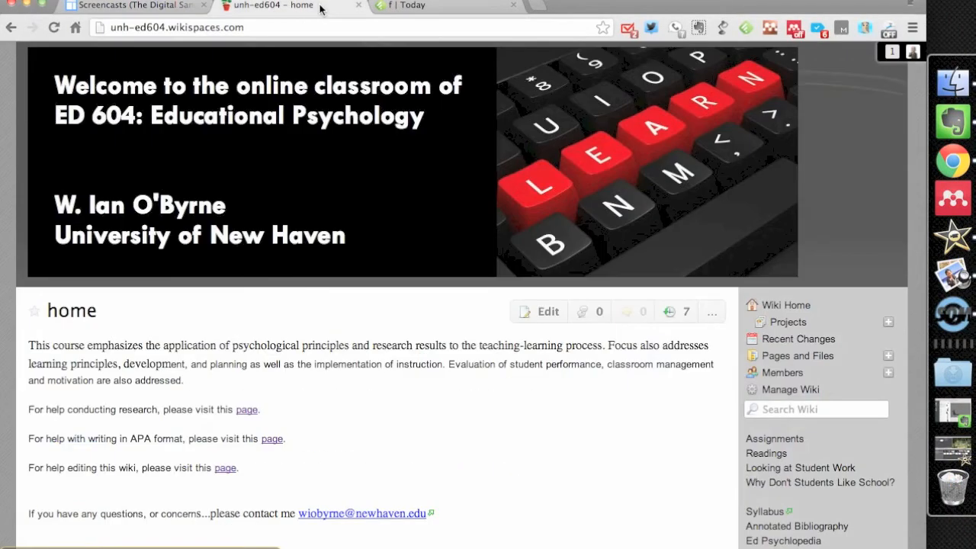
mouse_move(518, 406)
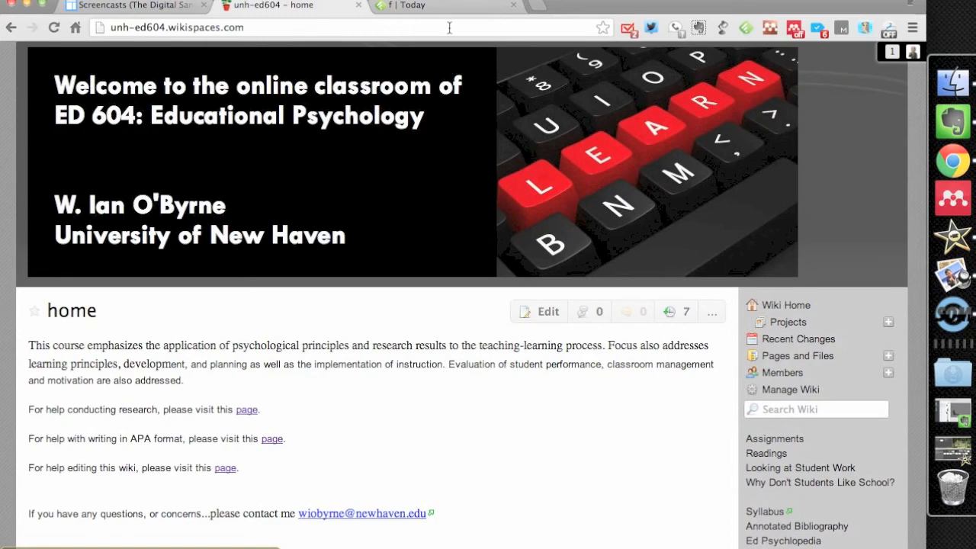
Scroll through the feedly Today articles, then show all windows with Mission Control.
left_click(409, 6)
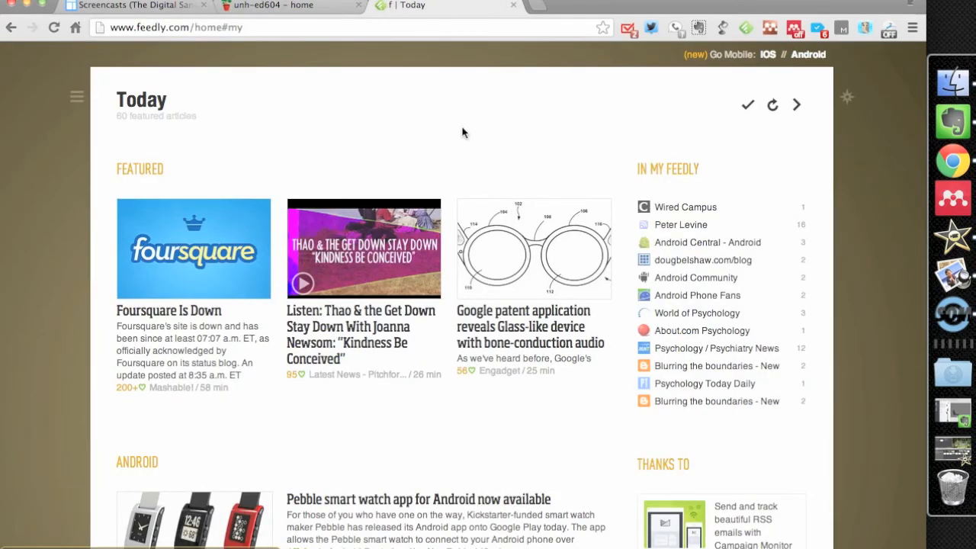
scroll("down", 3)
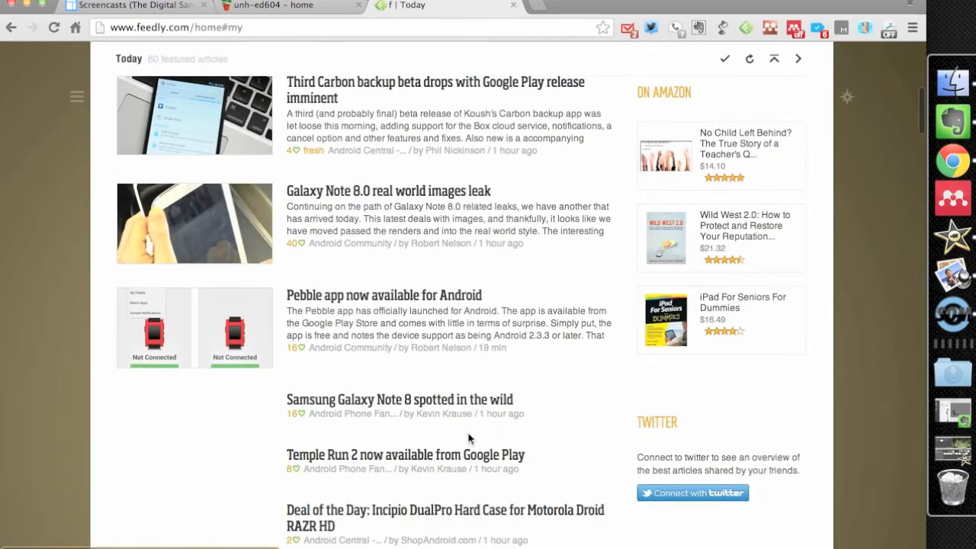
key("F3")
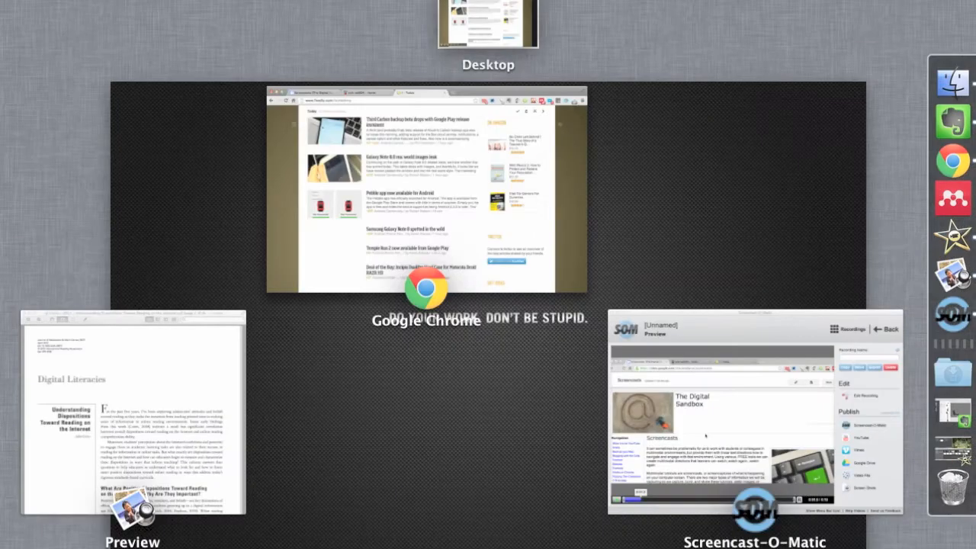
Bring up the Digital Literacies PDF and highlight the first paragraph and positive-dispositions passage.
left_click(135, 423)
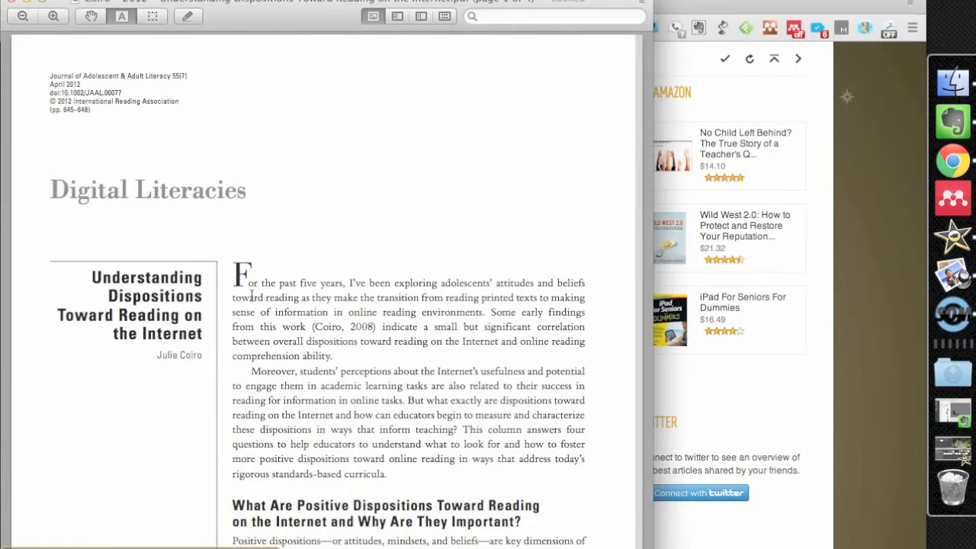
left_click_drag(233, 277, 351, 360)
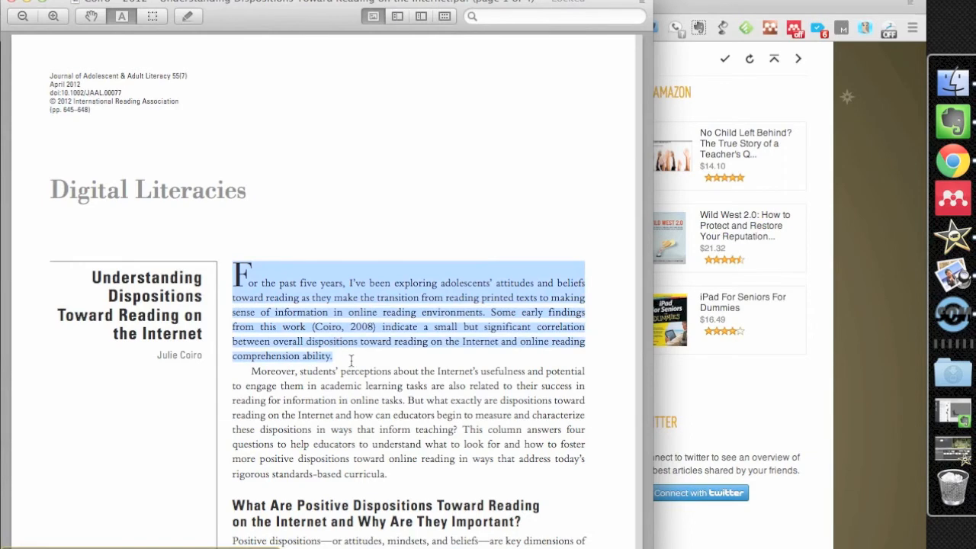
scroll("down", 3)
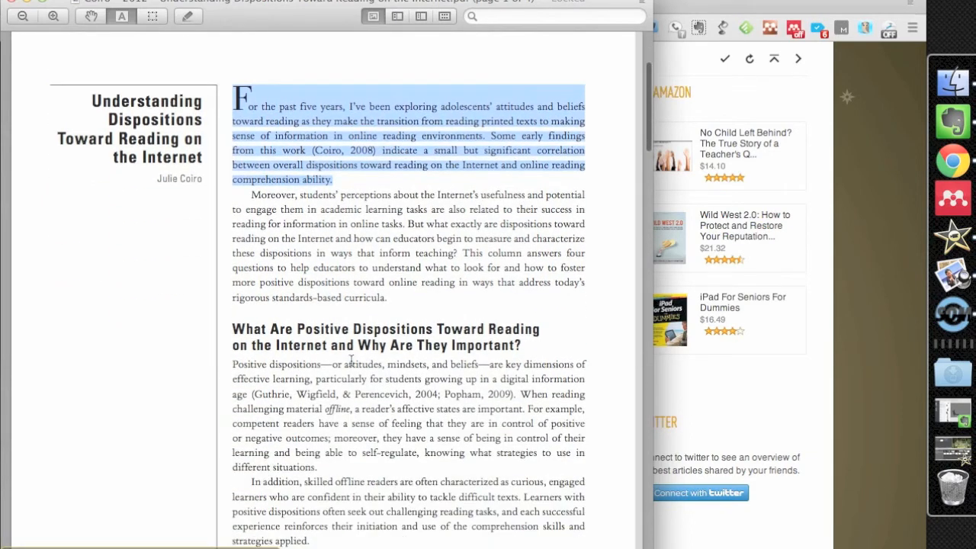
scroll("down", 3)
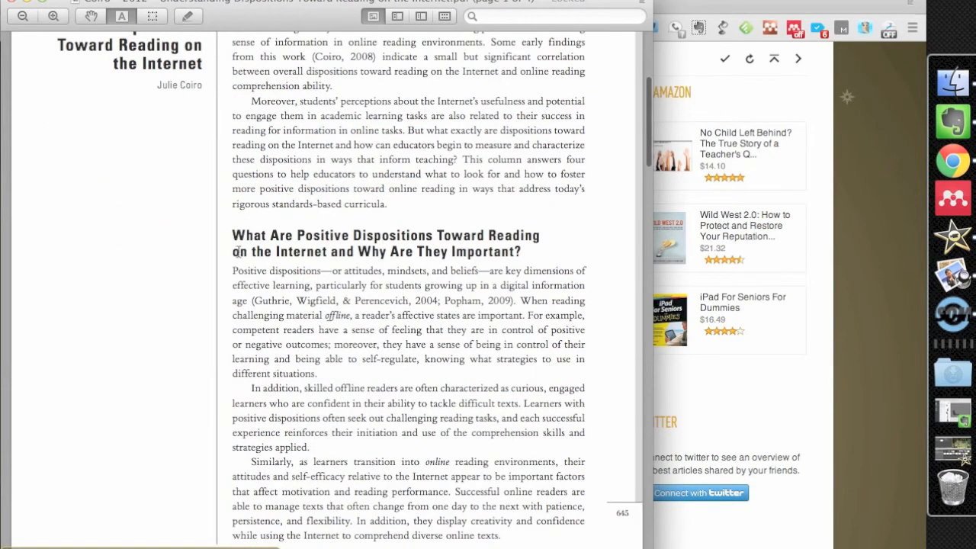
left_click_drag(233, 235, 318, 373)
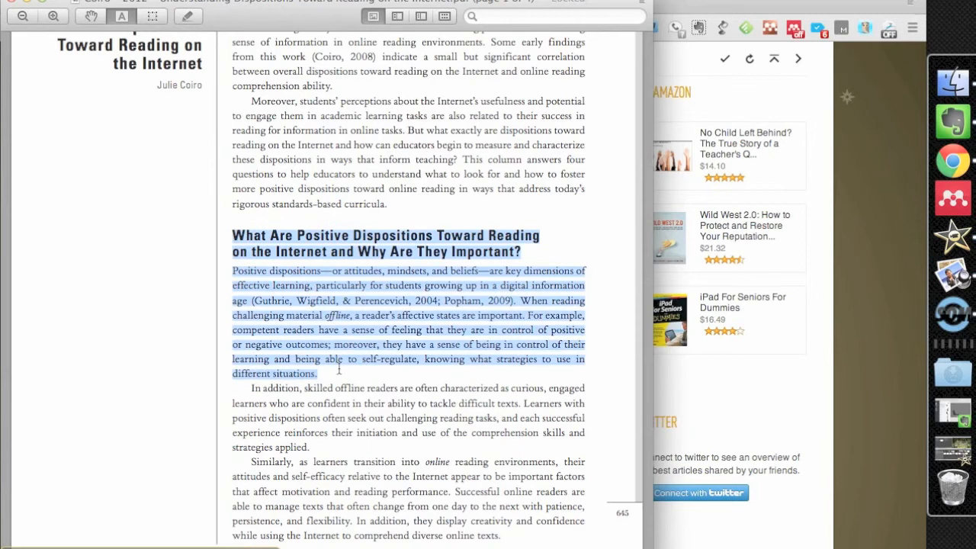